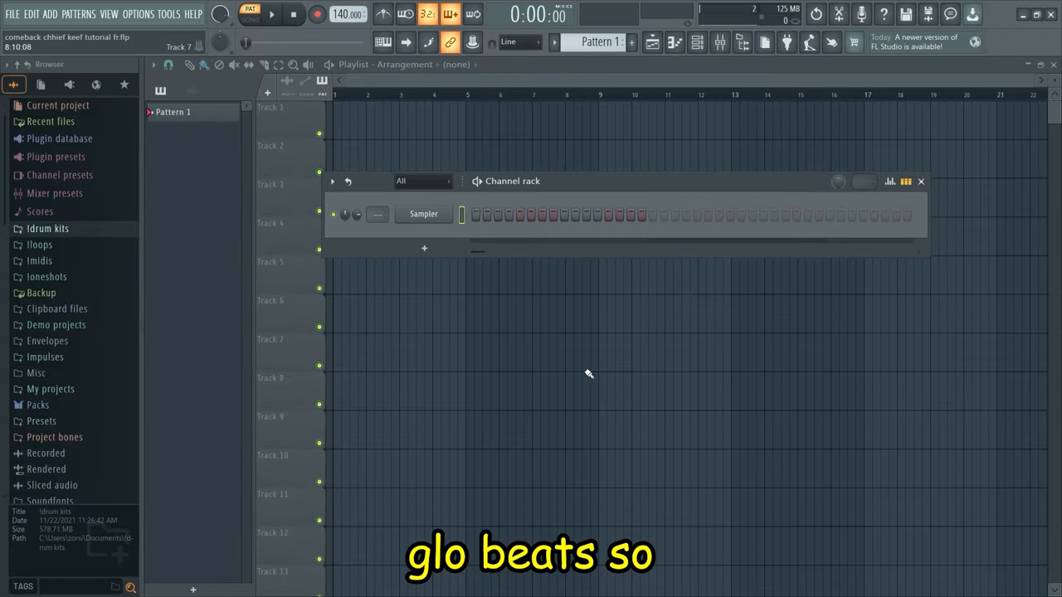
Show the Insert plugin list from the Channel rack's context menu.
right_click(423, 215)
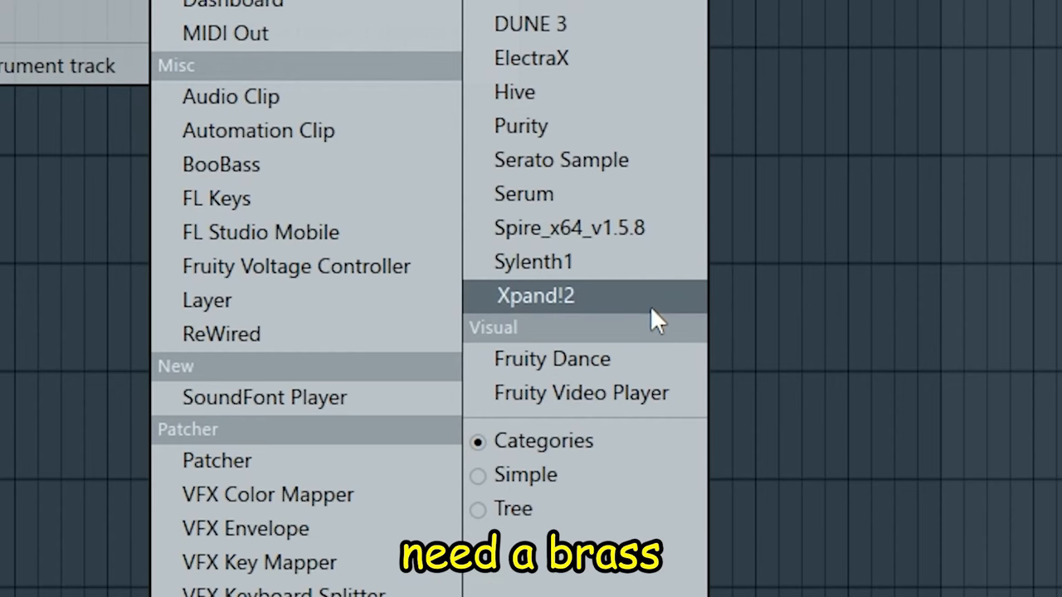
Load Xpand!2 as a new instrument channel from the plugin list.
click(534, 296)
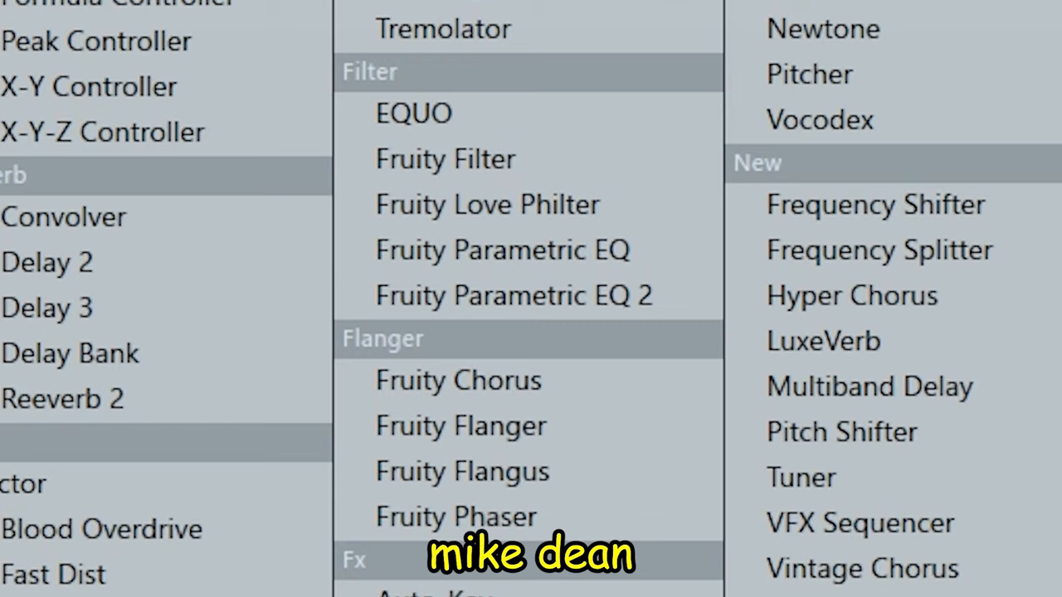
Add Fruity Parametric EQ 2 to the insert with band 1 as a low cut at about 96 Hz.
click(514, 295)
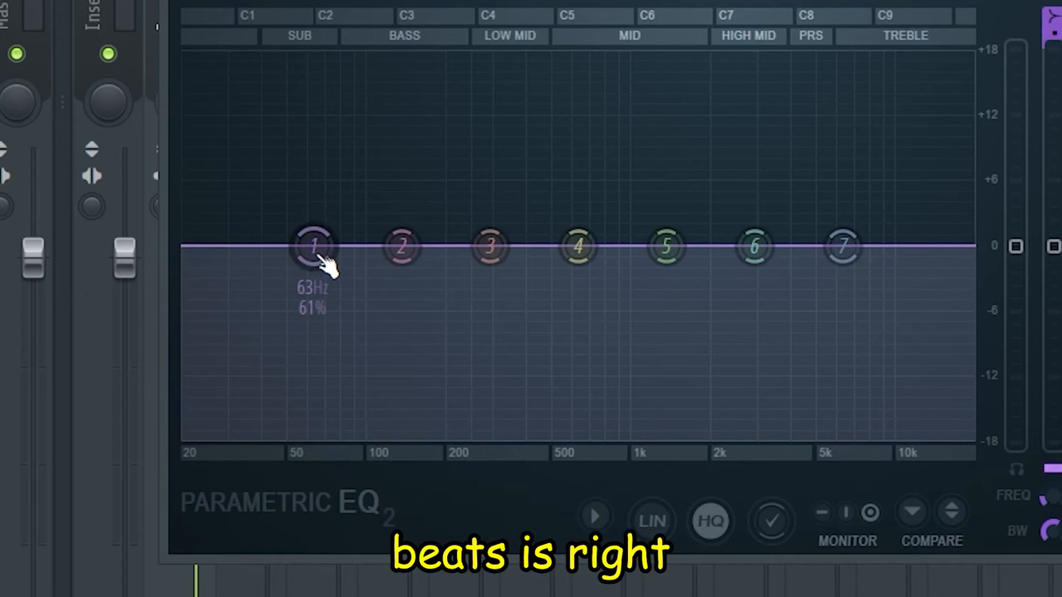
right_click(313, 246)
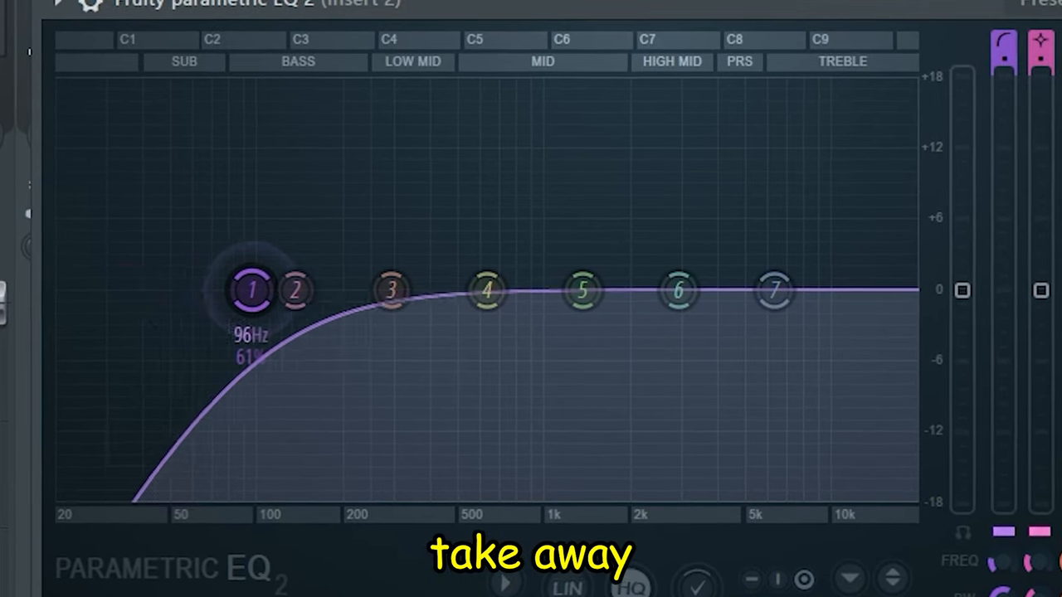
drag(253, 288, 307, 295)
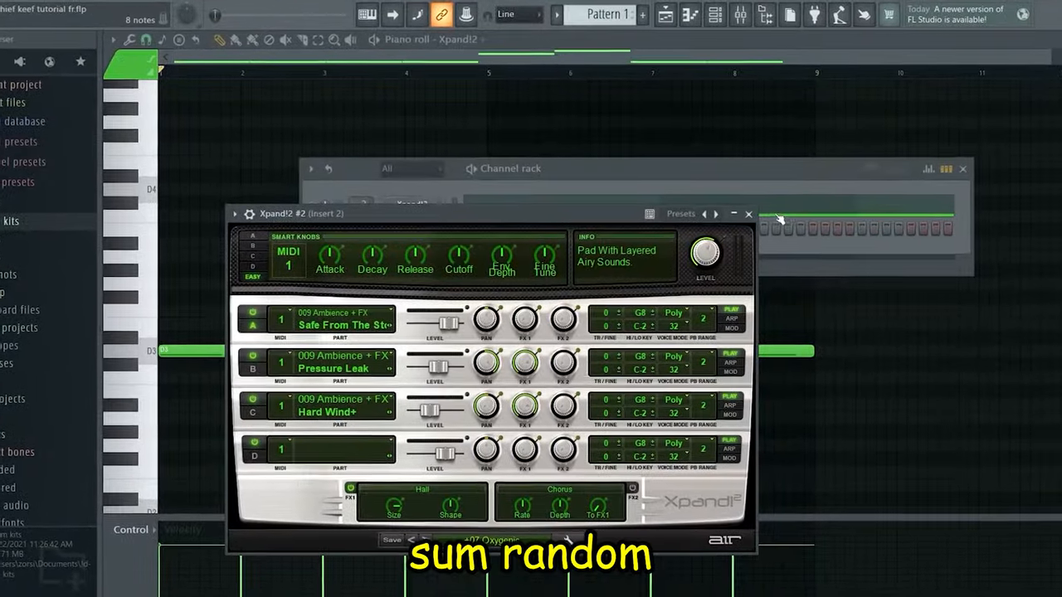
Close the second Xpand!2 window and assign it to its own mixer track.
click(747, 213)
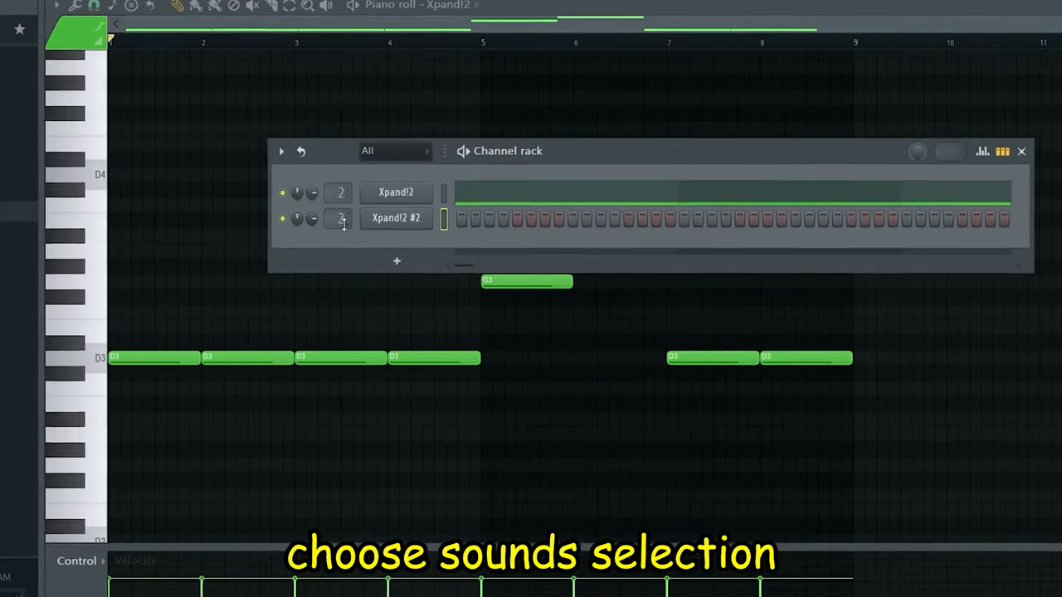
click(1022, 151)
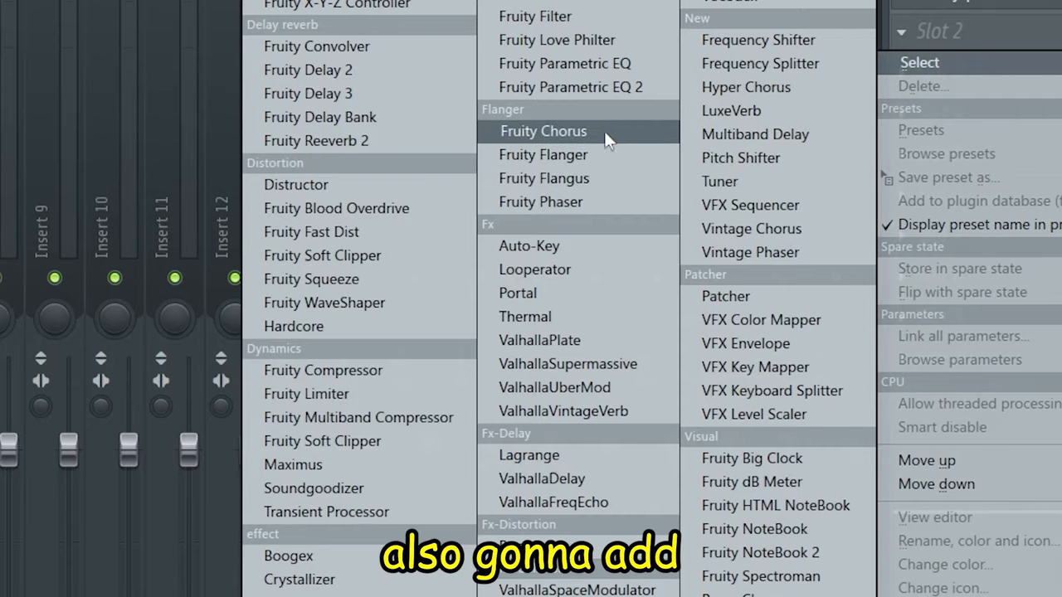
Load Fruity Chorus into Slot 2 of the pad's mixer insert.
click(517, 292)
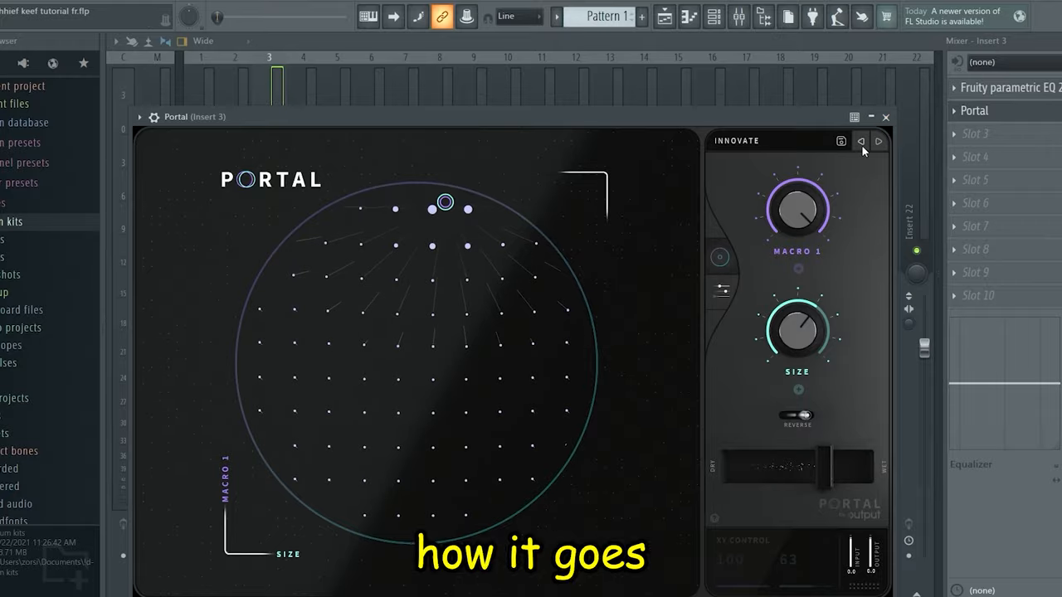
Adjust the Portal effect's macro and size on mixer insert 3.
click(886, 116)
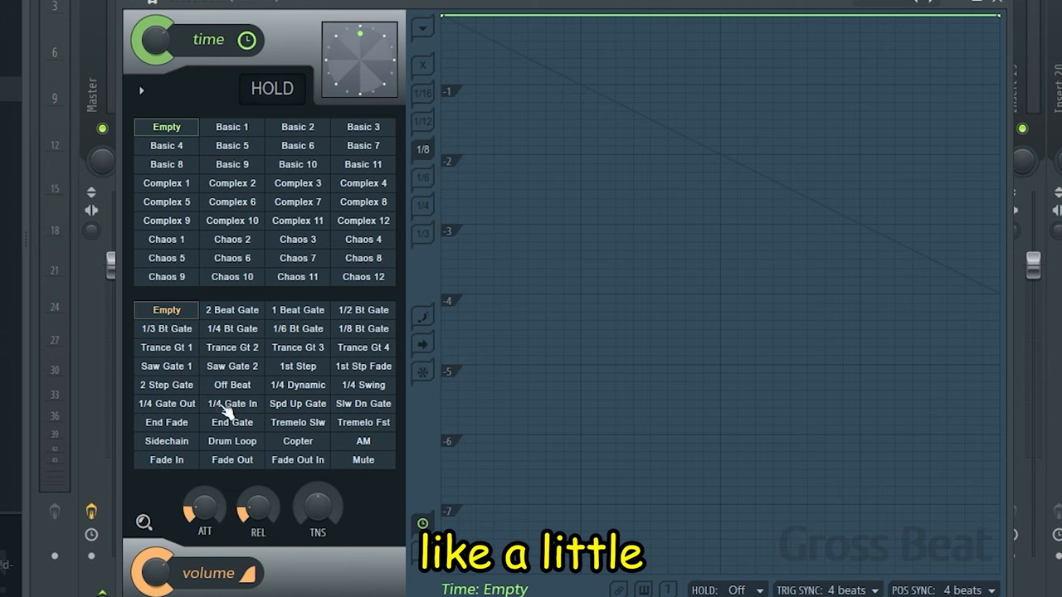
Select the 1/4 Gate In volume preset in Gross Beat for the melody.
click(166, 403)
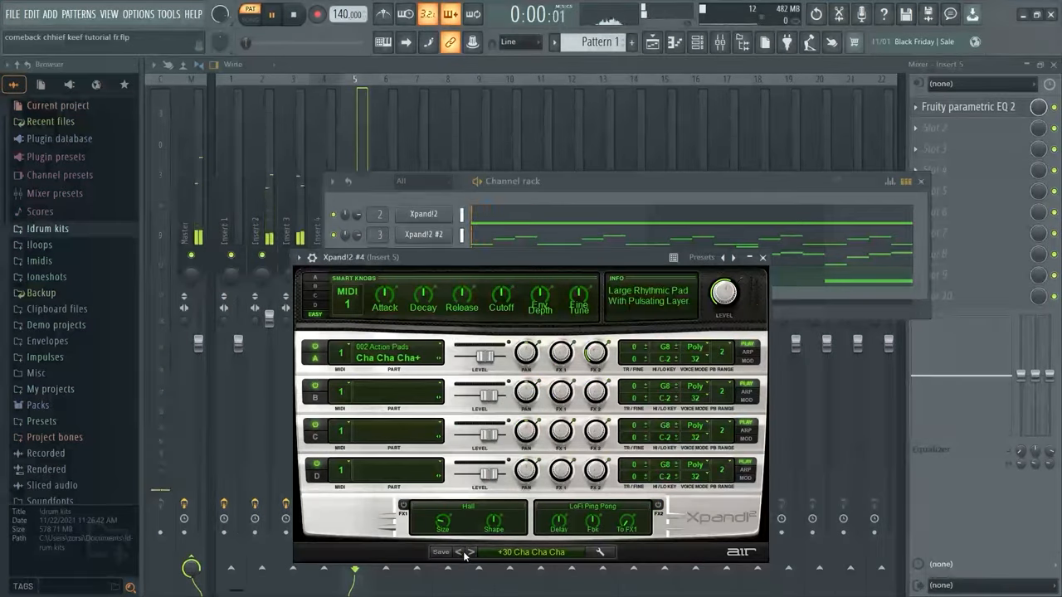
Load a large rhythmic pad preset into the new Xpand!2 layer.
click(385, 352)
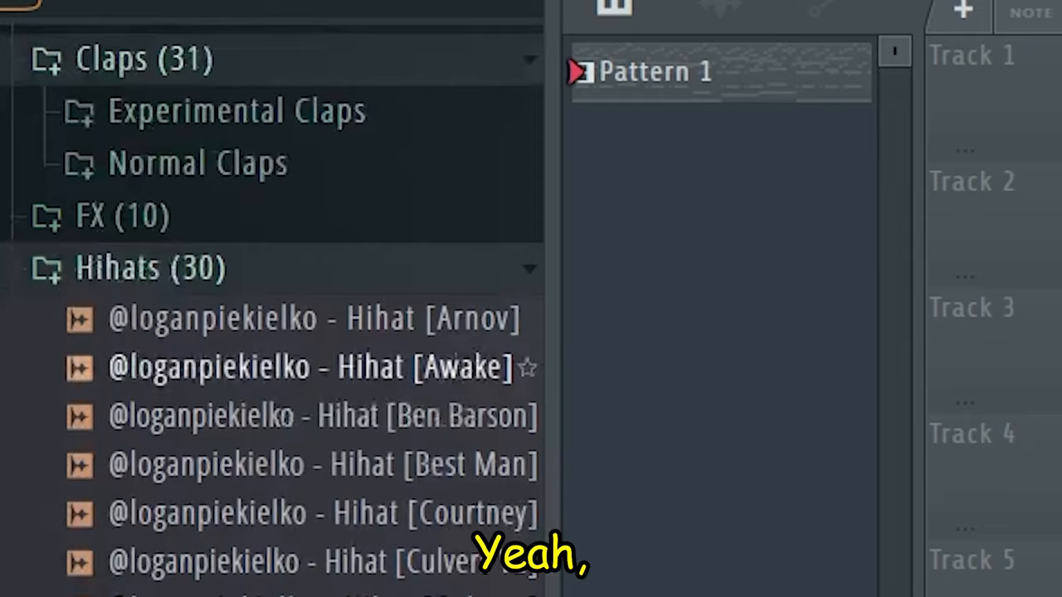
Scroll the Browser down through the Spellbound kit to the Hihats folder.
scroll(down, 3)
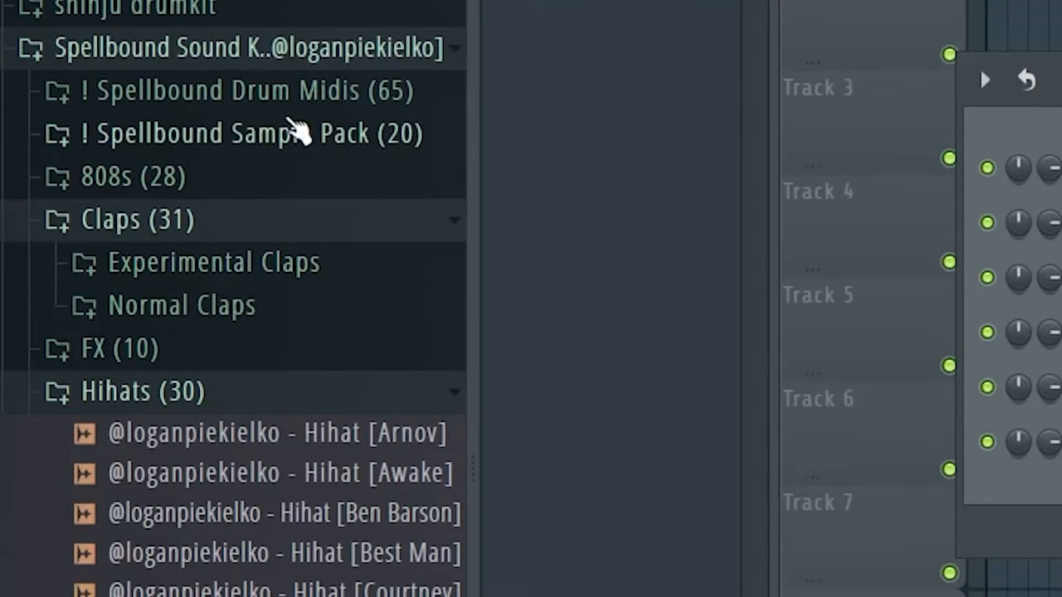
scroll(down, 3)
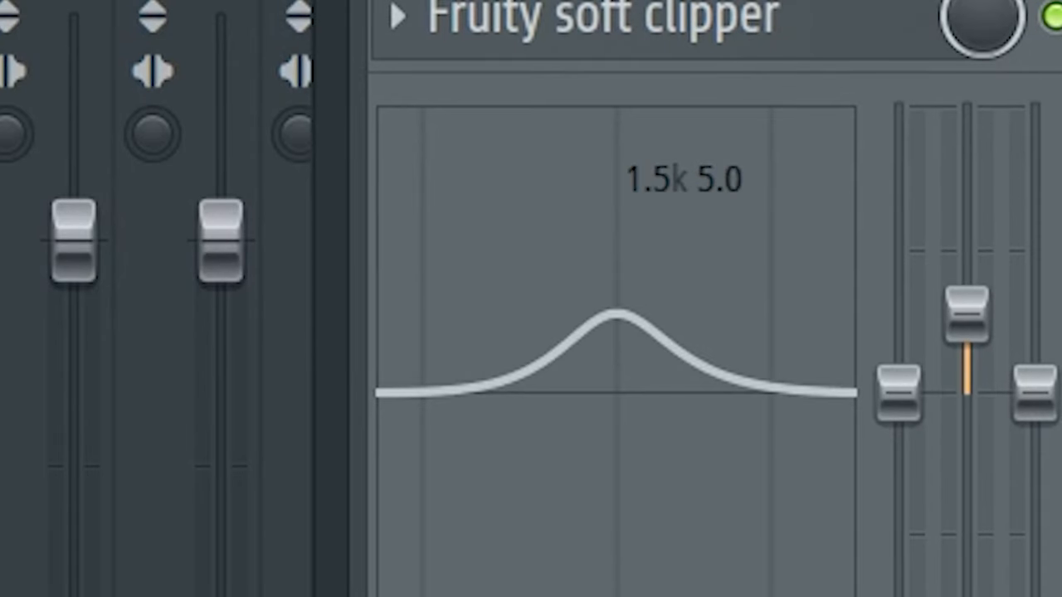
Lower the 1.5k band's gain on the 808's Fruity Parametric EQ 2 from 5.0 to 2.8.
drag(966, 312, 966, 340)
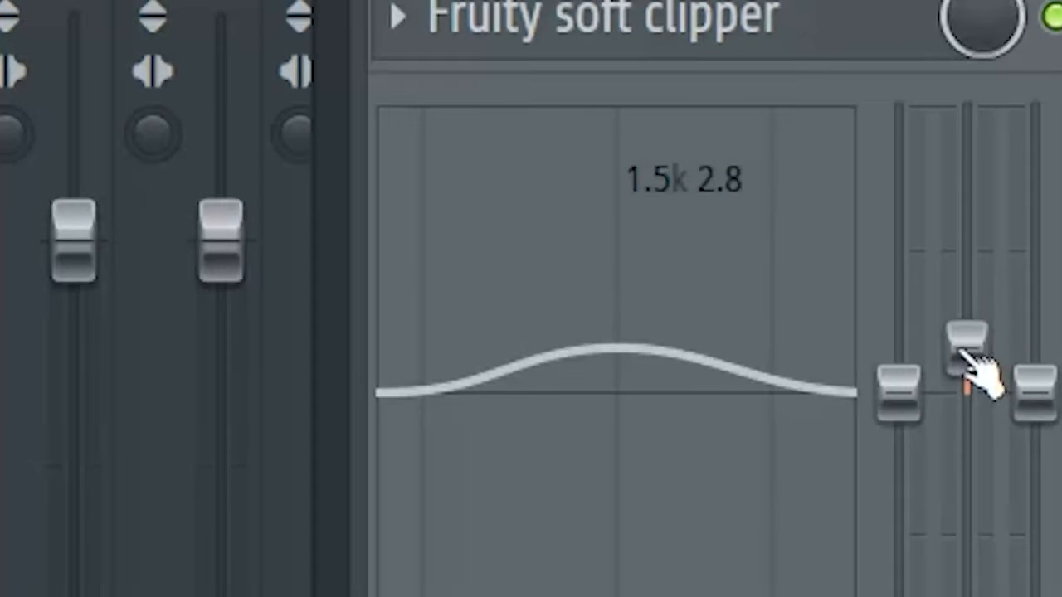